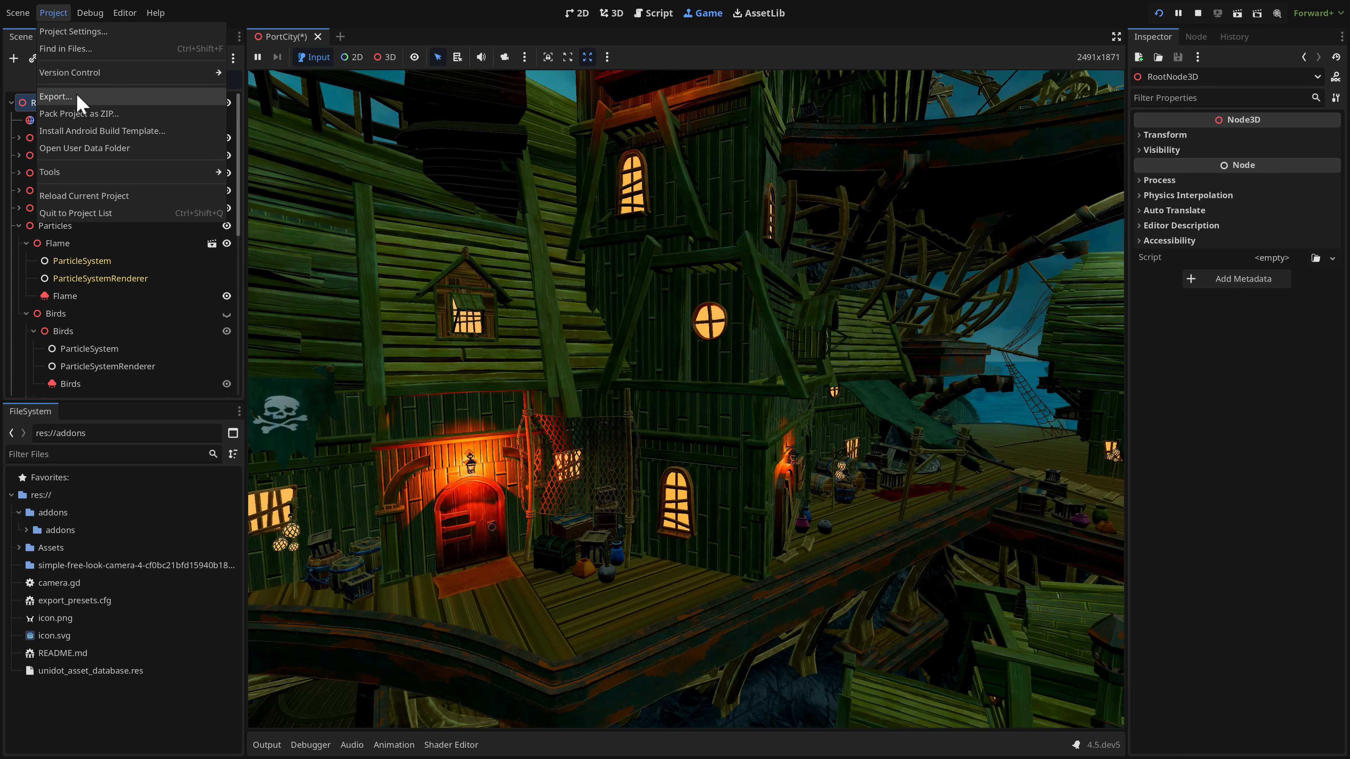
Step: Bring up the project's Export dialog from the Project menu
click(658, 13)
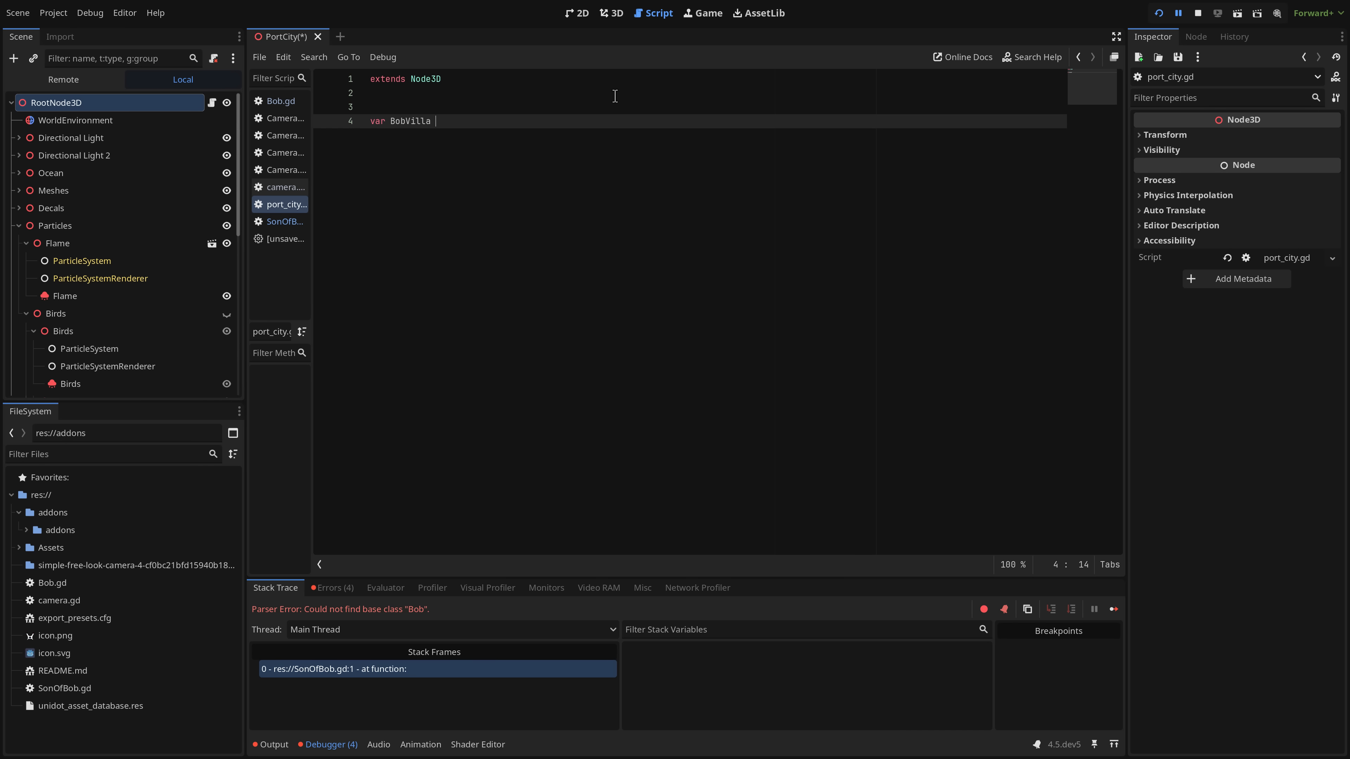
Step: Complete line 4 as var BobVilla = SonOfBob.new() in port_city.gd
text(= SonOfBob.new())
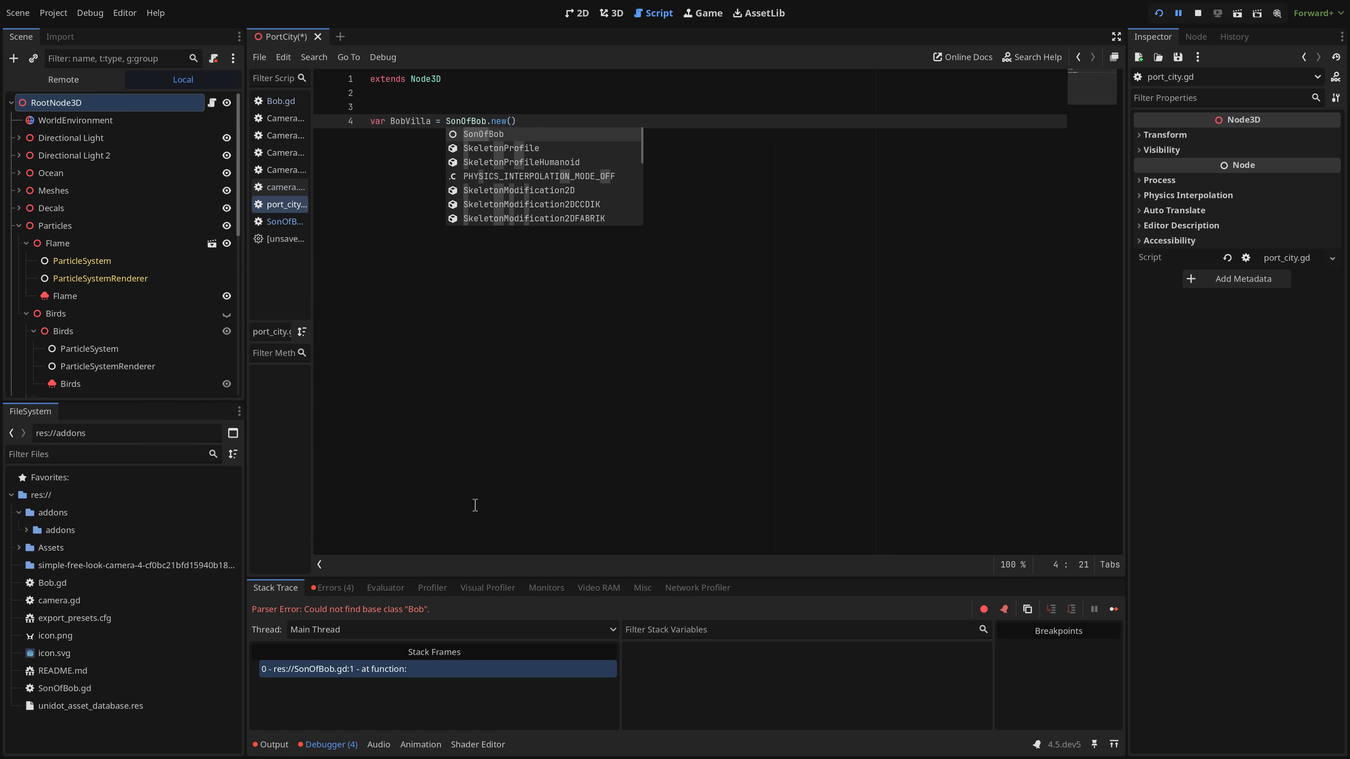